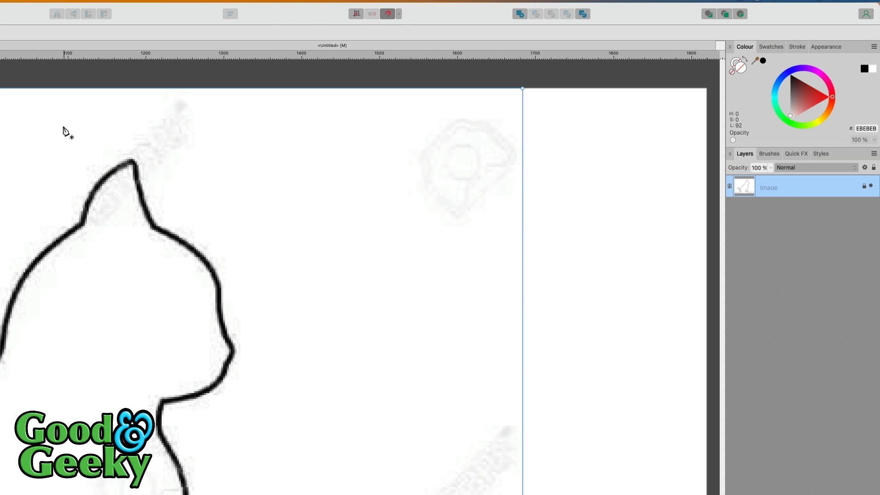
pyautogui.moveTo(766, 76)
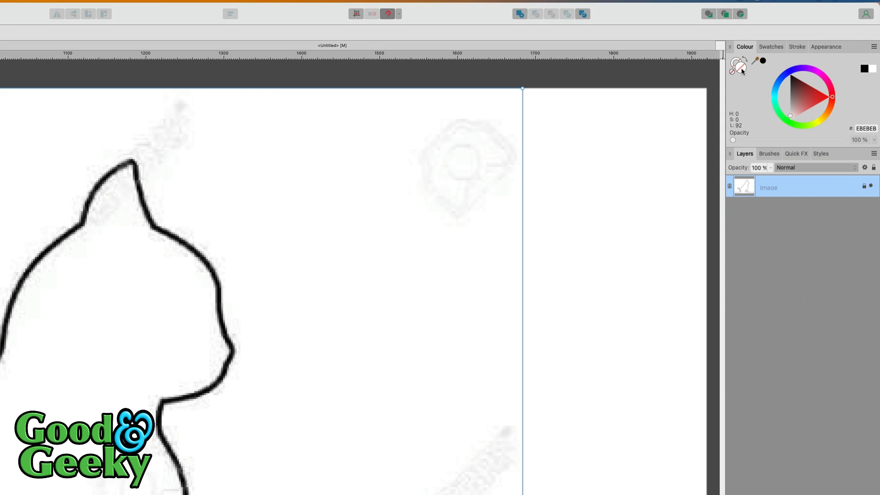
pyautogui.moveTo(747, 65)
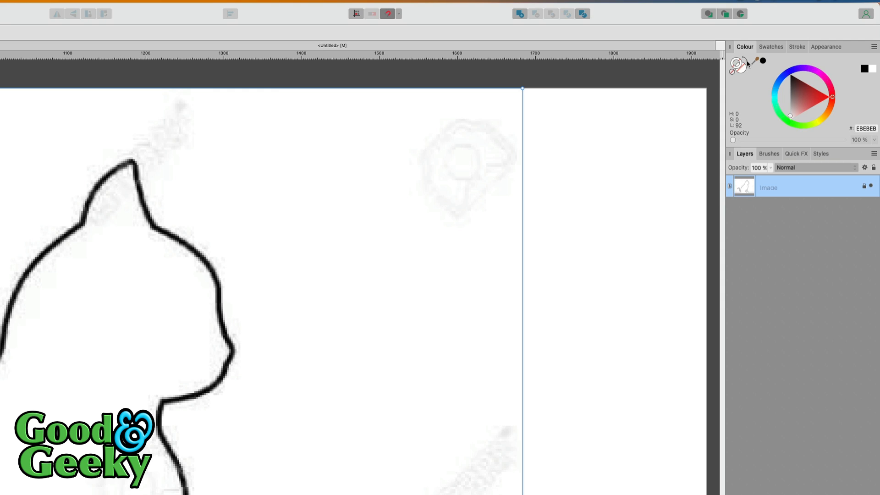
pyautogui.moveTo(822, 96)
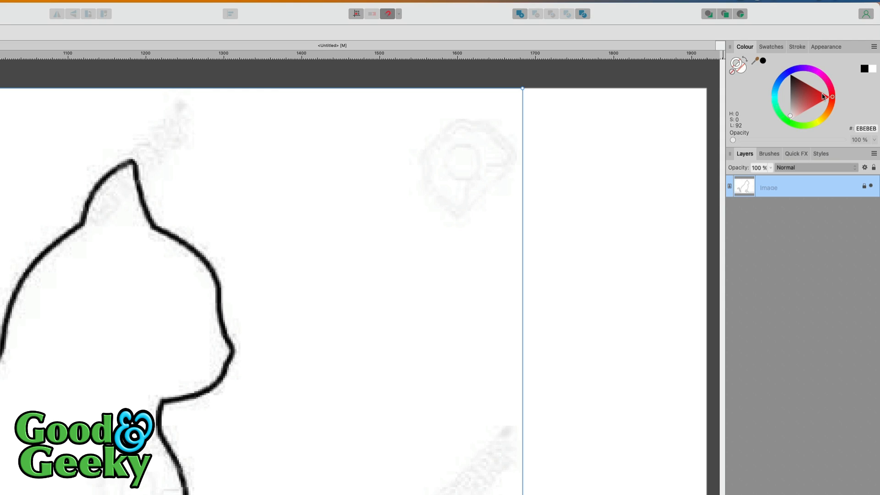
# Step: Set the Pen tool's stroke colour to magenta (CA0F8A) via the stroke swatch
pyautogui.click(816, 87)
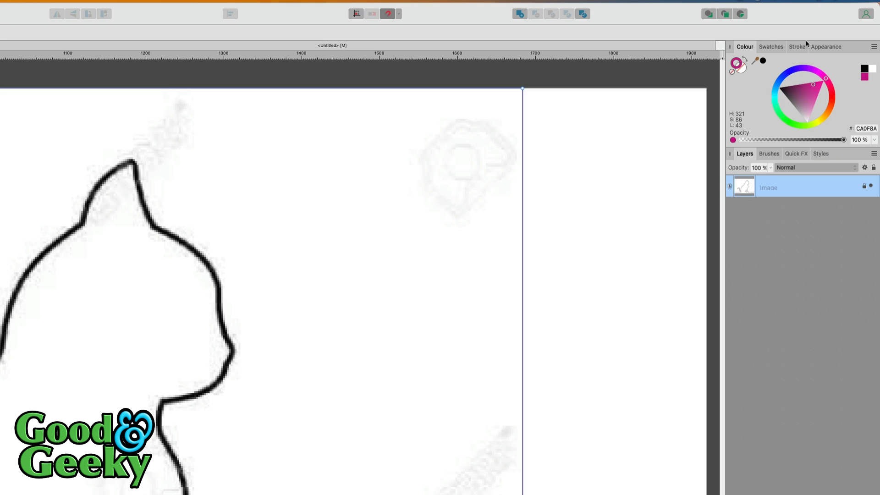
pyautogui.click(797, 47)
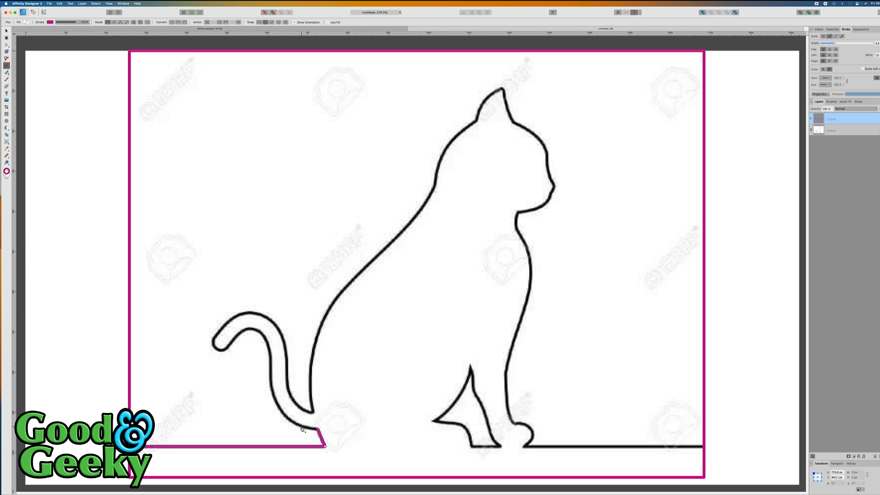
pyautogui.moveTo(272, 389)
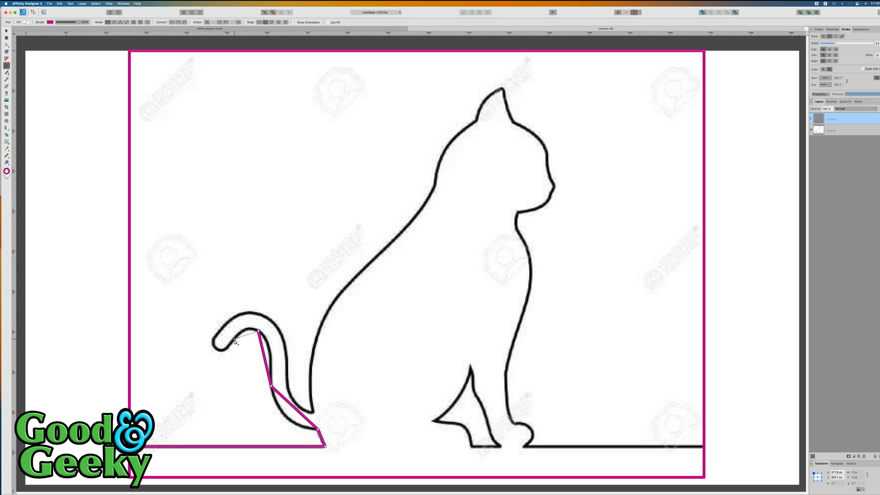
# Step: Drag a curved node along the reference cat's tail outline
pyautogui.moveTo(258, 335); pyautogui.dragTo(251, 349)
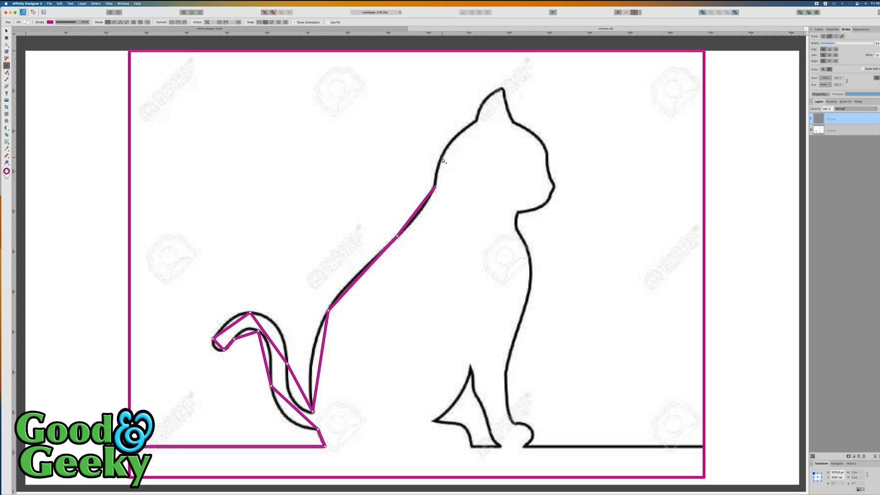
pyautogui.moveTo(477, 124)
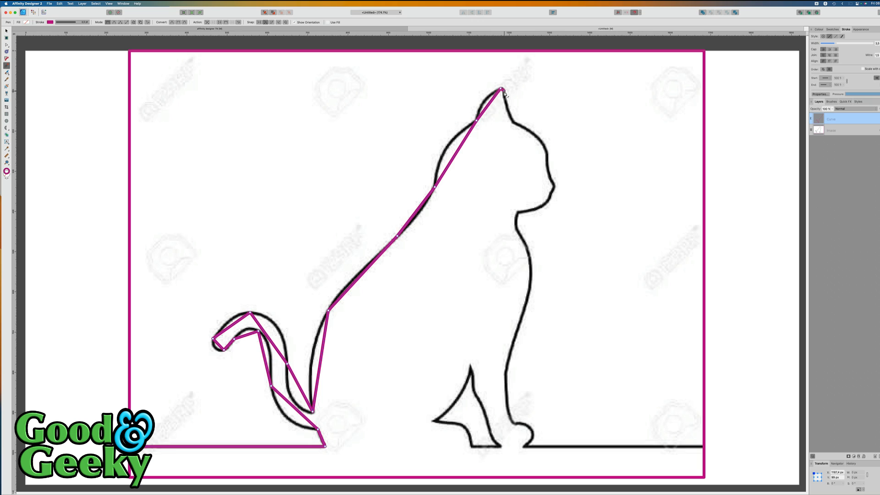
pyautogui.moveTo(515, 126)
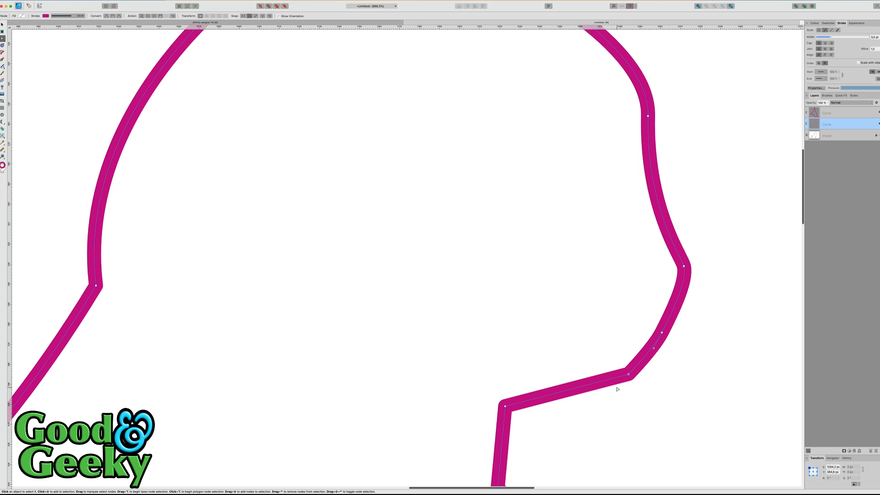
pyautogui.moveTo(541, 332)
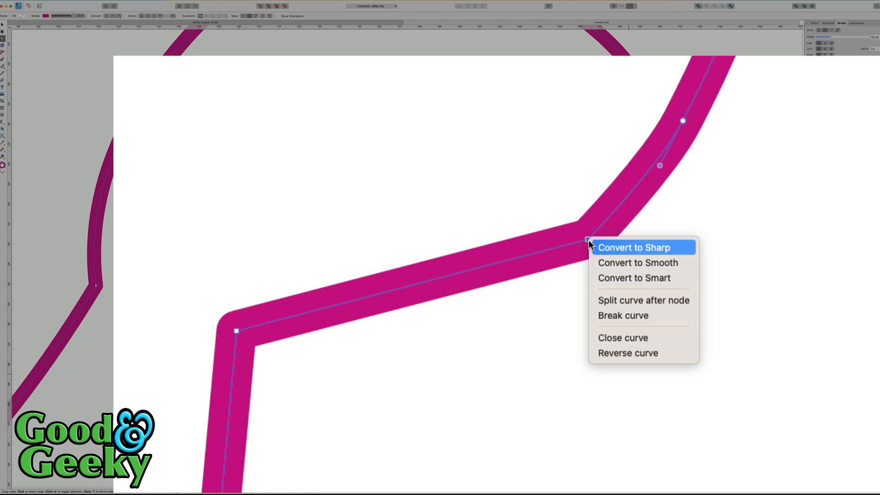
pyautogui.moveTo(626, 270)
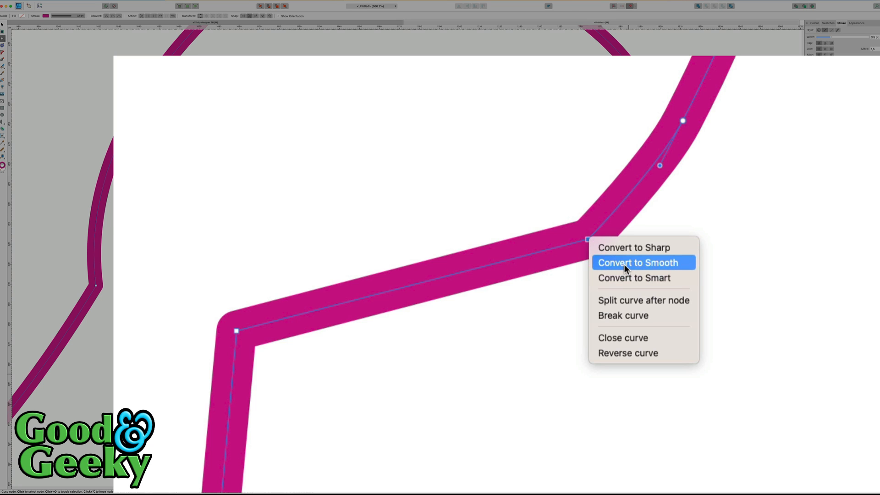
# Step: Convert the node joining chin and neck into a smooth node
pyautogui.click(638, 262)
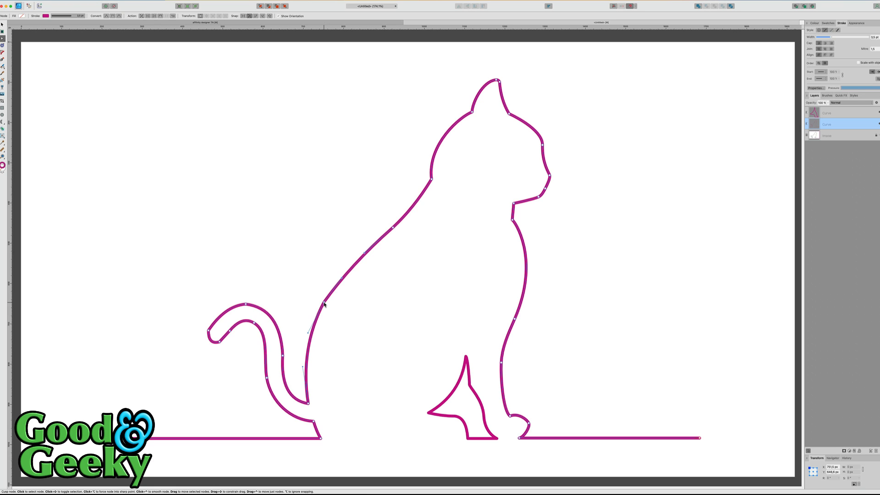
# Step: Open the node-type conversion menu for a node on the cat's back
pyautogui.rightClick(324, 304)
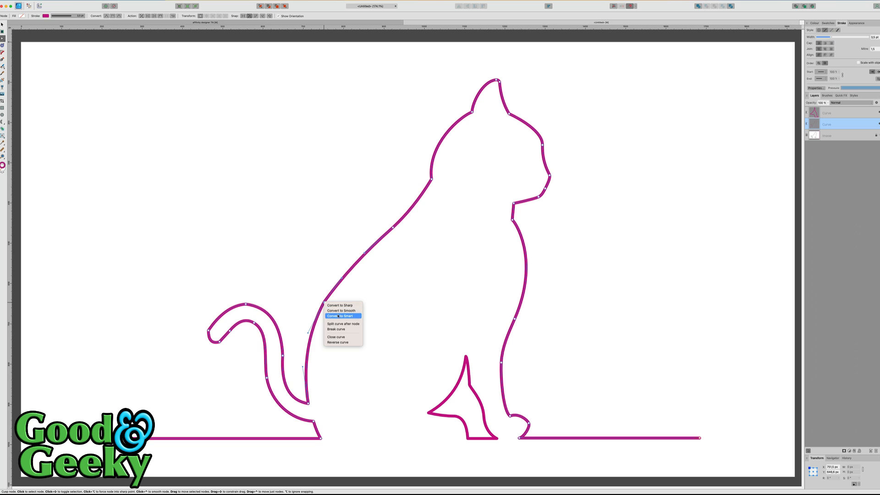
pyautogui.moveTo(322, 305)
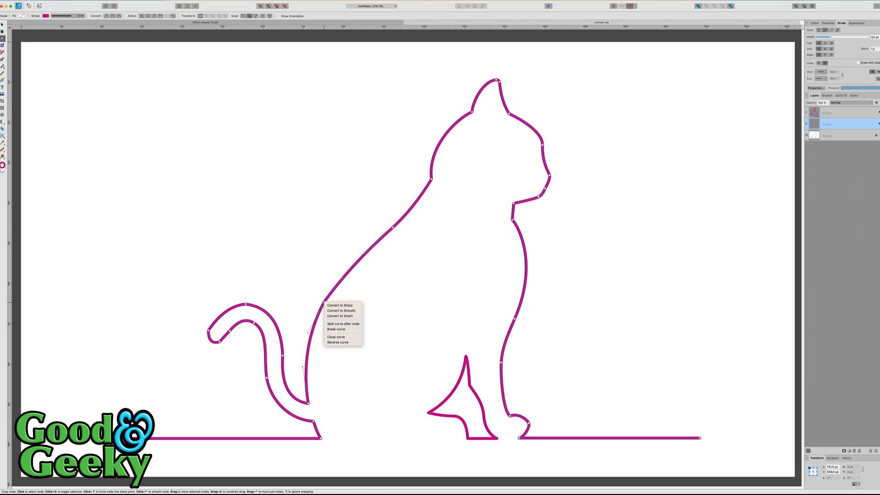